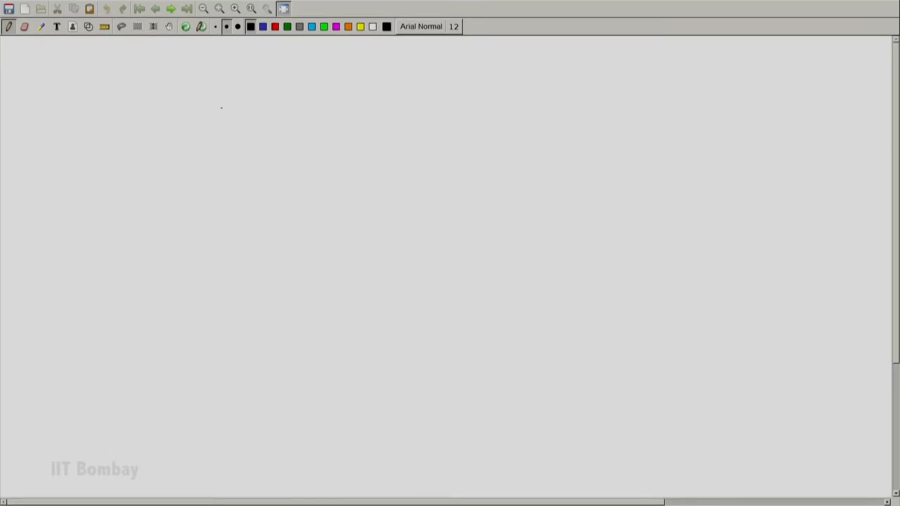
# Handwrite dS|ad ≥ 0 near the top and start the vertical y-axis below it.
pyautogui.moveTo(222, 105); pyautogui.dragTo(229, 126)
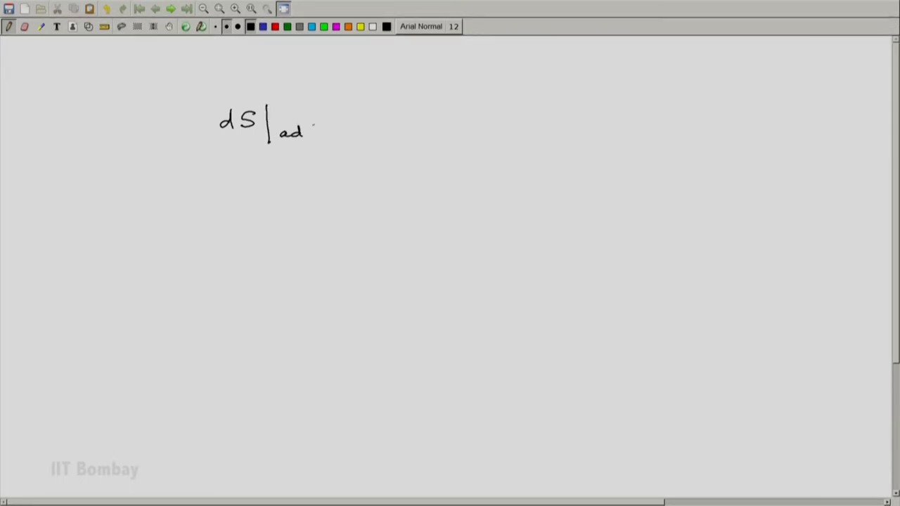
pyautogui.moveTo(320, 119); pyautogui.dragTo(338, 130)
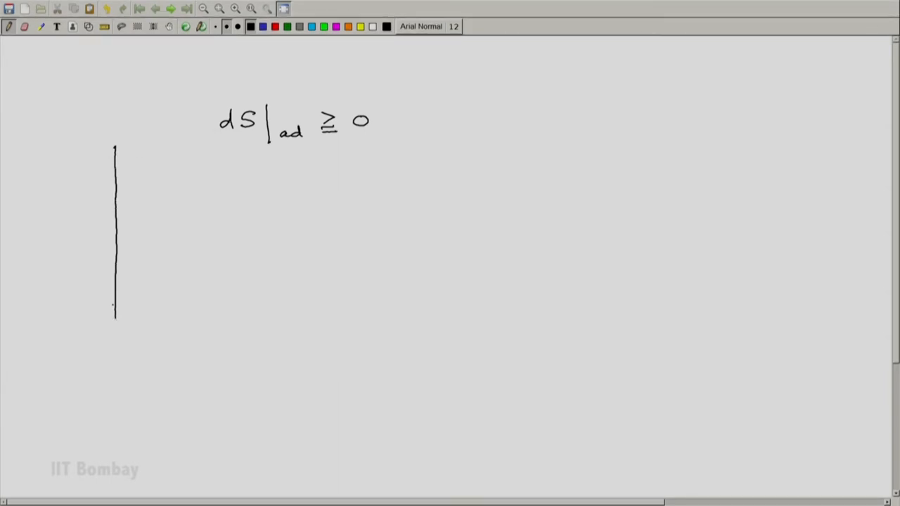
# Draw the arrowed horizontal axis, label the axes p and V, and mark a state point.
pyautogui.moveTo(105, 305); pyautogui.dragTo(393, 305)
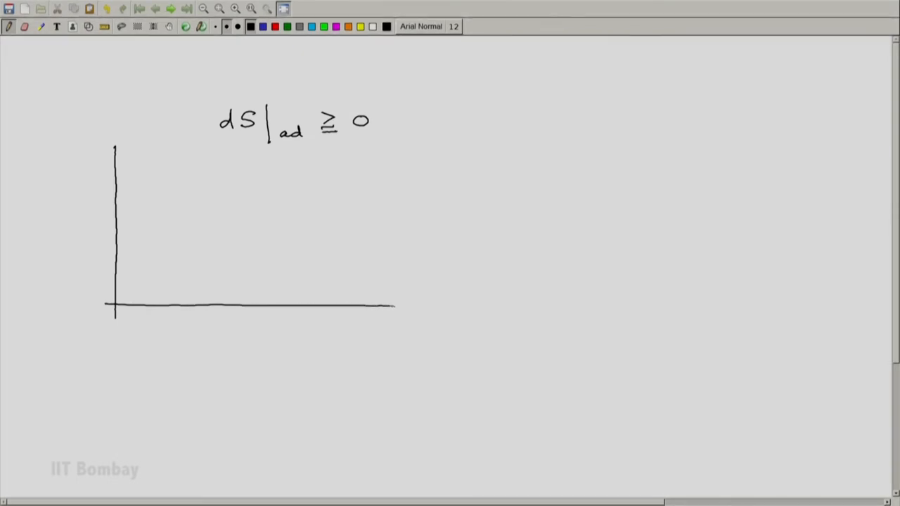
pyautogui.moveTo(394, 305); pyautogui.dragTo(417, 304)
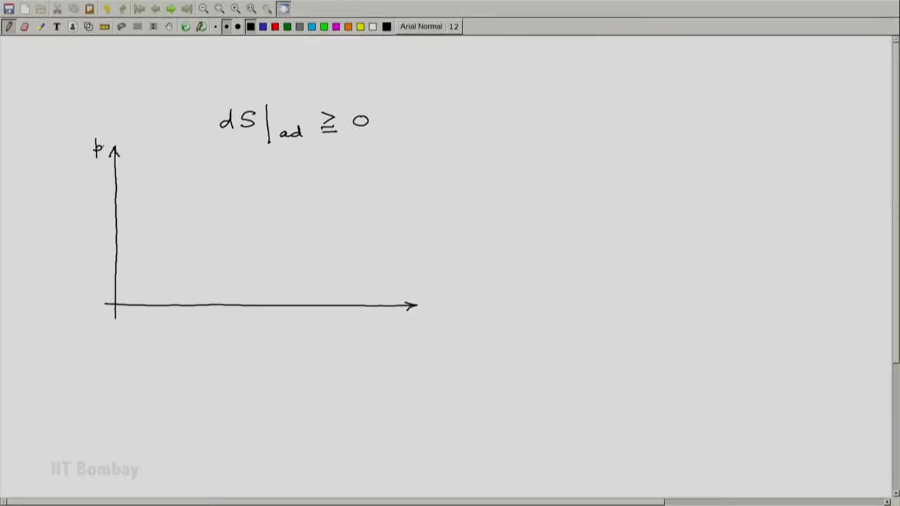
pyautogui.write('V')
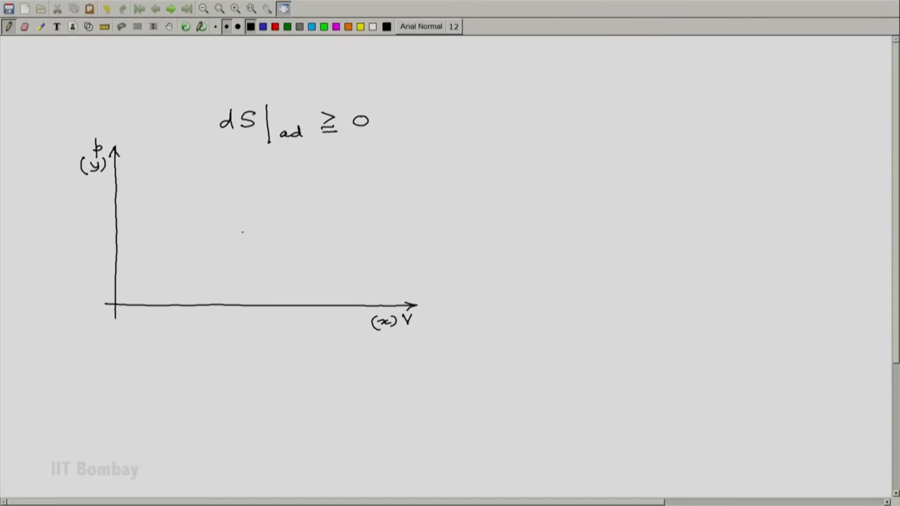
pyautogui.click(243, 229)
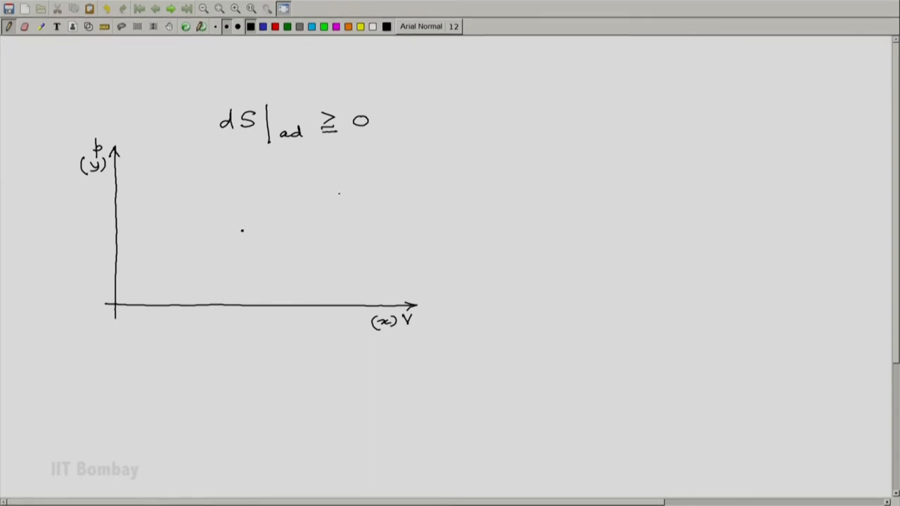
pyautogui.click(241, 249)
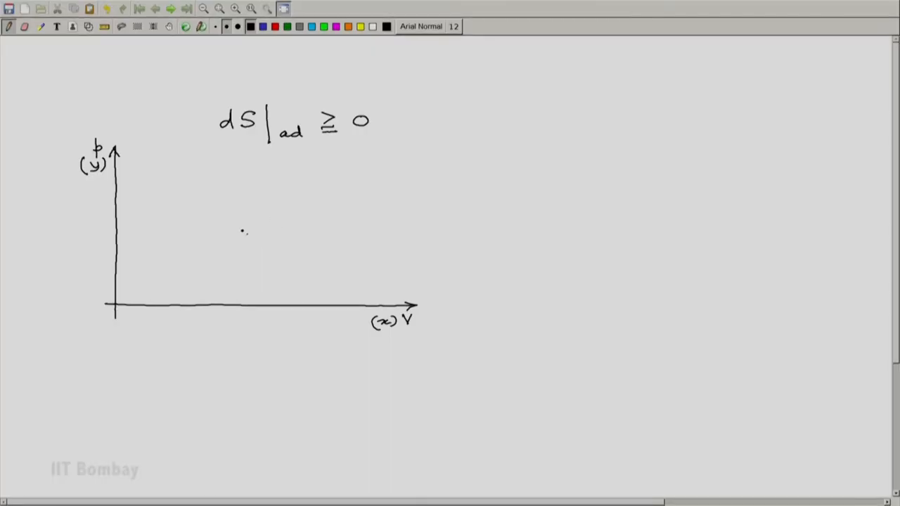
# Sketch a falling curve through the dot with an arrow labelled 'S=S₀ (isentropic states)'.
pyautogui.moveTo(184, 160); pyautogui.dragTo(245, 230)
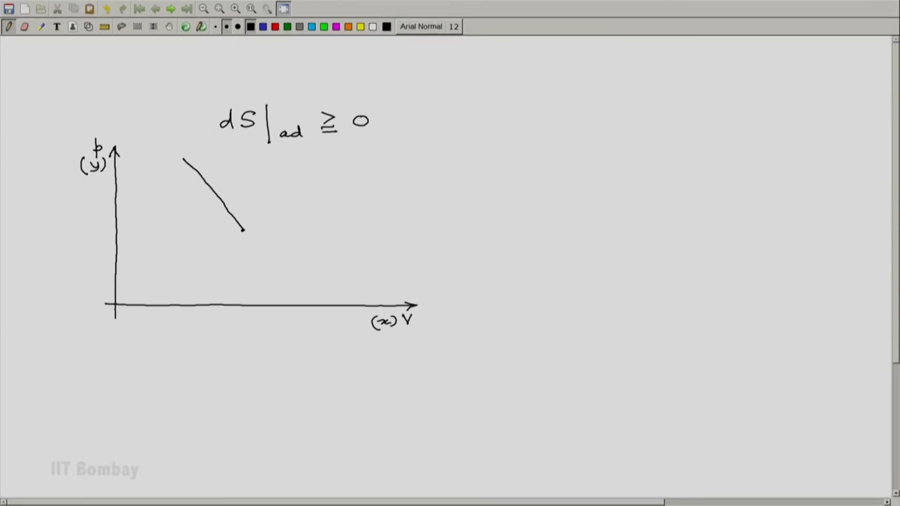
pyautogui.moveTo(243, 231); pyautogui.dragTo(317, 281)
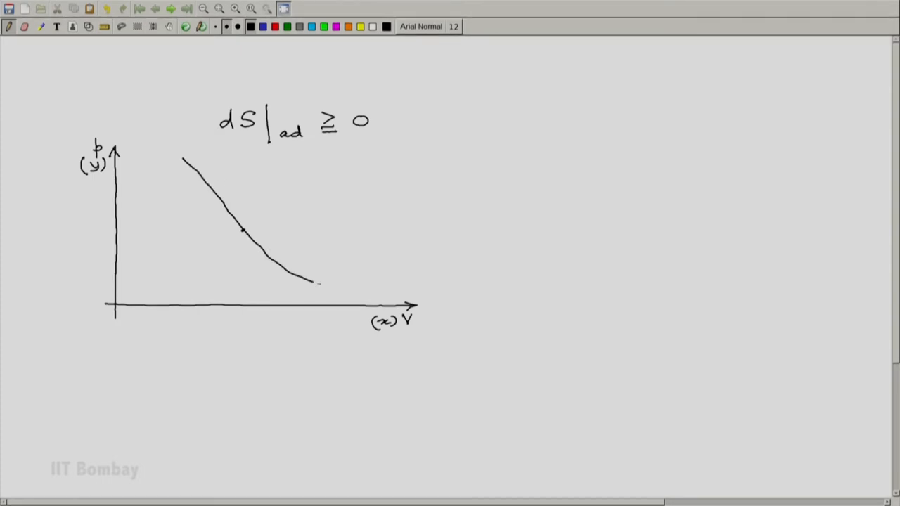
pyautogui.moveTo(366, 285); pyautogui.dragTo(330, 285)
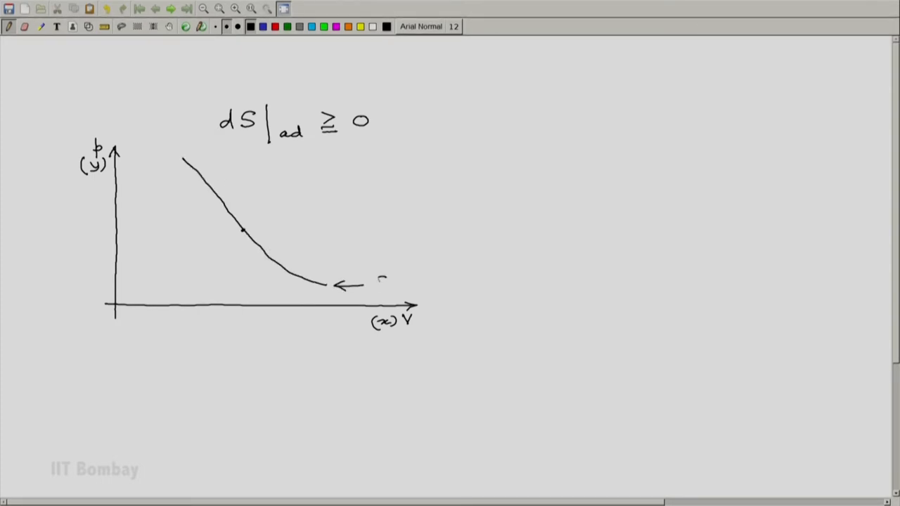
pyautogui.write('S=S₀')
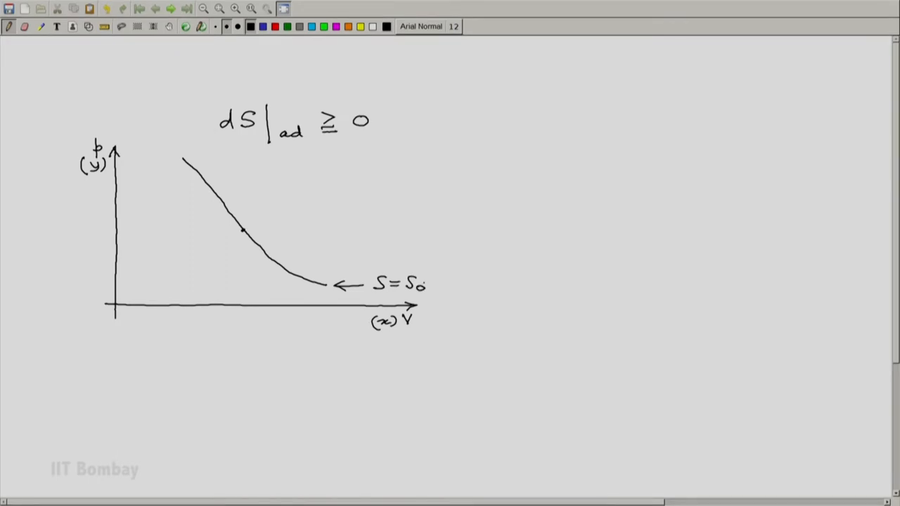
pyautogui.write('(isentro')
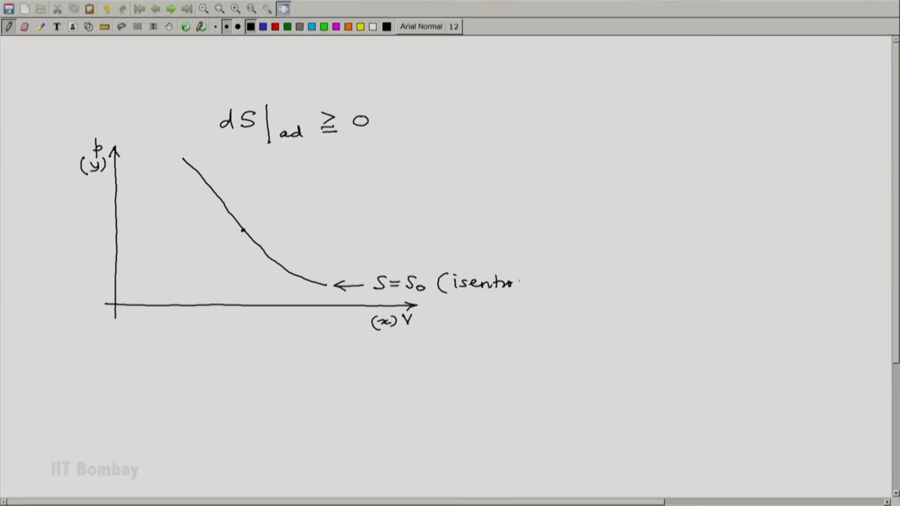
pyautogui.write('pic states)')
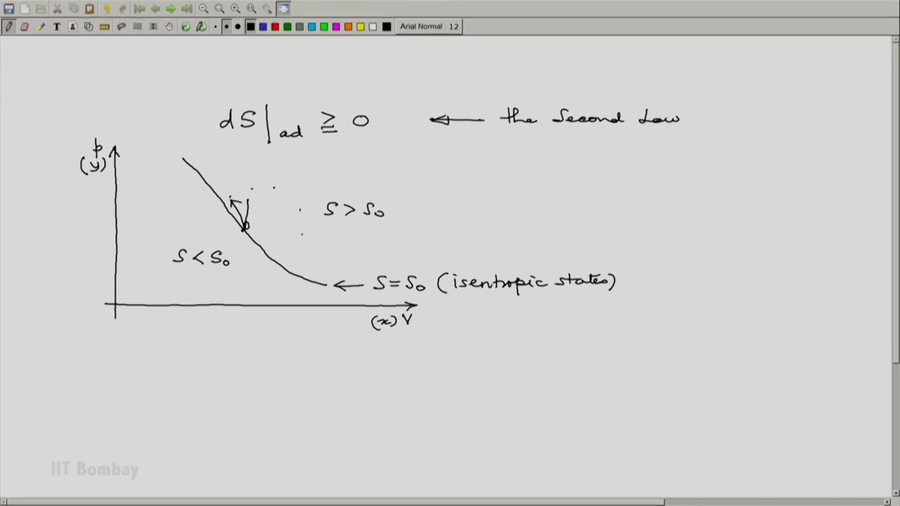
# Fan arrows into S > S₀, outline that region, and label it 'Zone of states accessible'.
pyautogui.moveTo(245, 228); pyautogui.dragTo(287, 229)
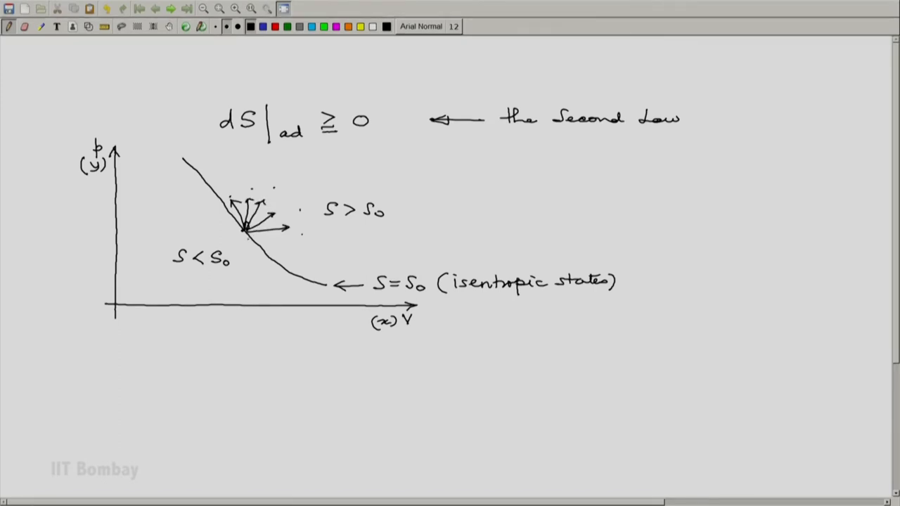
pyautogui.moveTo(232, 162); pyautogui.dragTo(282, 250)
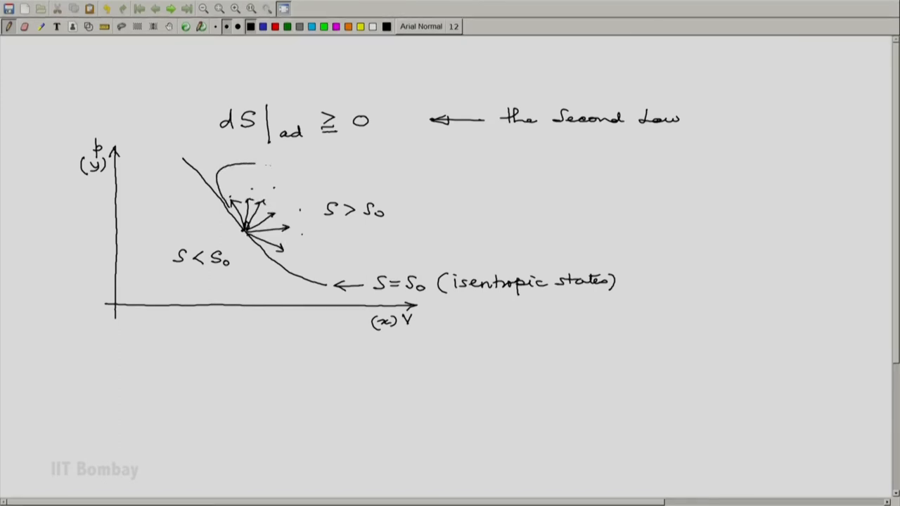
pyautogui.moveTo(239, 165); pyautogui.dragTo(324, 267)
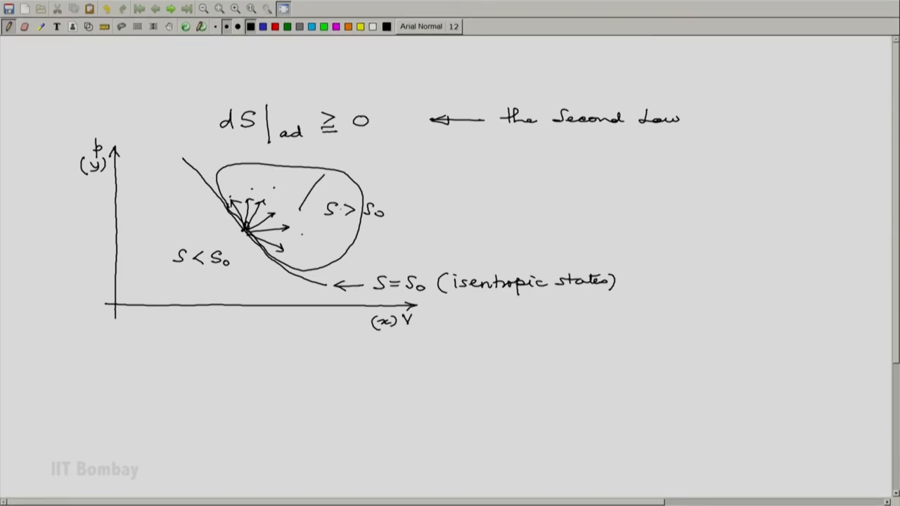
pyautogui.moveTo(352, 181); pyautogui.dragTo(443, 177)
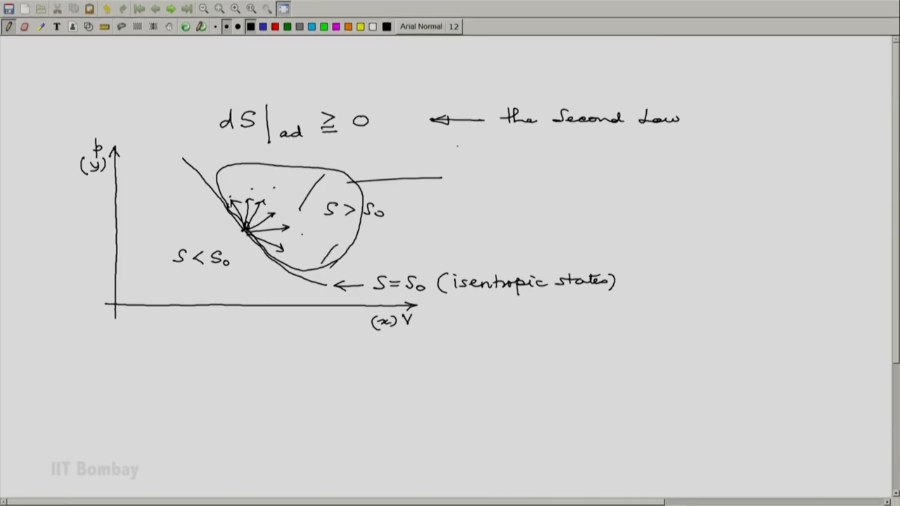
pyautogui.write('Zone of sl')
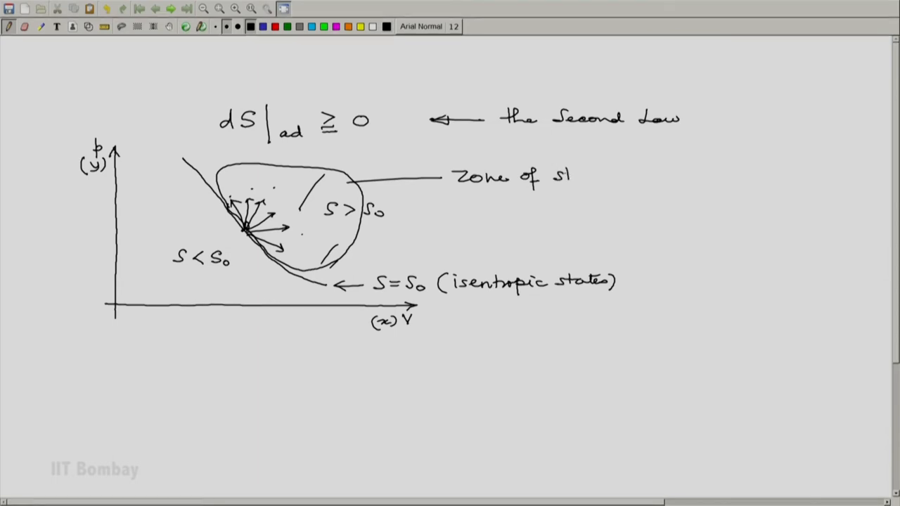
pyautogui.write('states accessible/reachable')
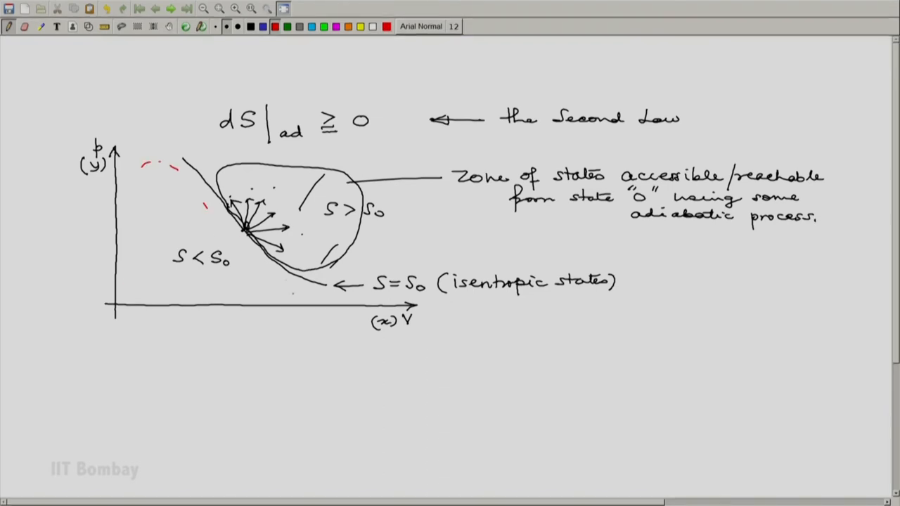
# Hatch the S < S₀ region red and label it as states not reachable from '0' by any adiabatic process.
pyautogui.moveTo(141, 176); pyautogui.dragTo(281, 296)
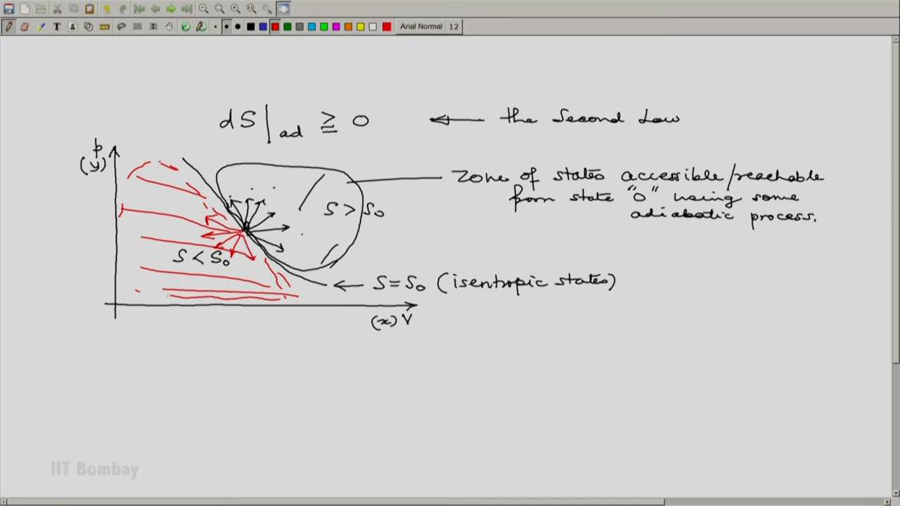
pyautogui.moveTo(169, 282); pyautogui.dragTo(158, 337)
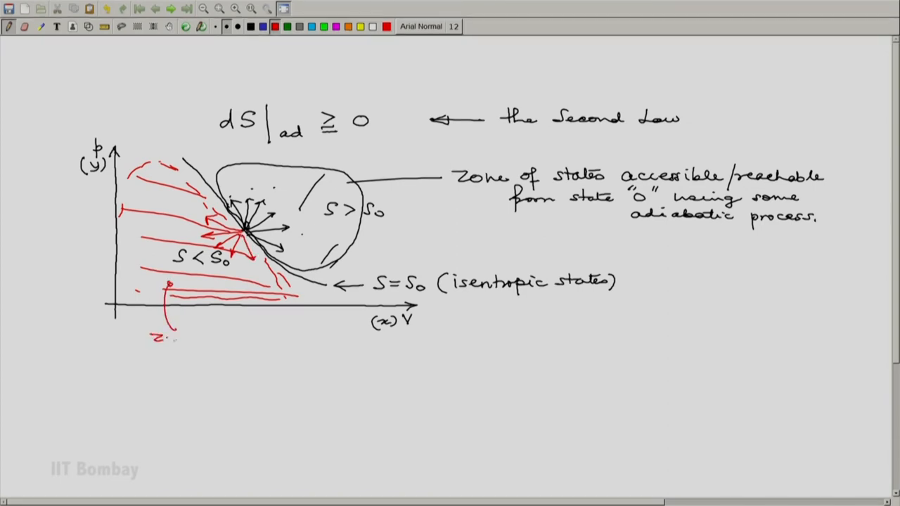
pyautogui.write('zone of states')
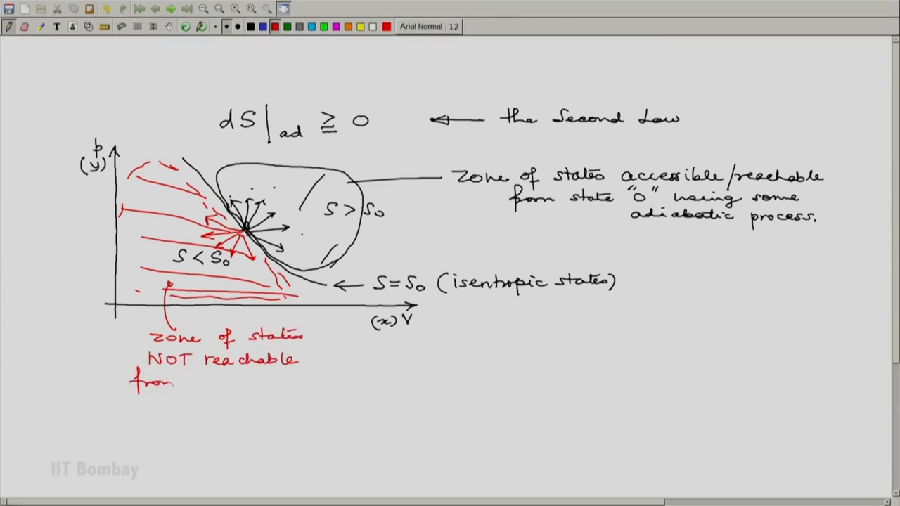
pyautogui.write('"0" using')
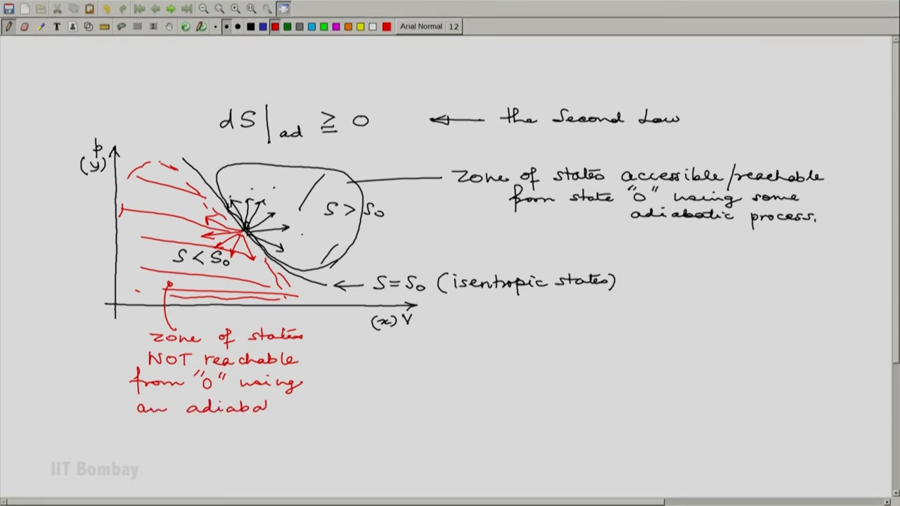
pyautogui.write('any adiabatic')
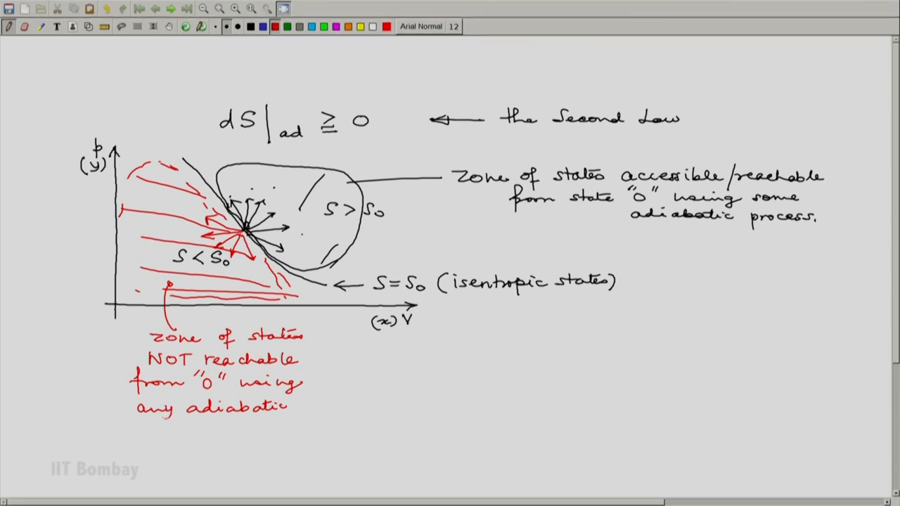
pyautogui.write('process.')
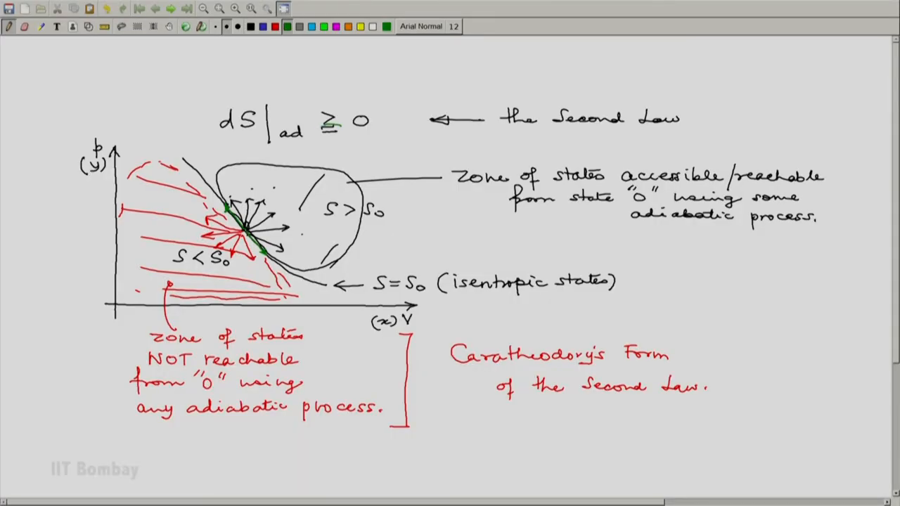
# Circle the equals part of the ≥ sign in green.
pyautogui.moveTo(320, 140); pyautogui.dragTo(341, 123)
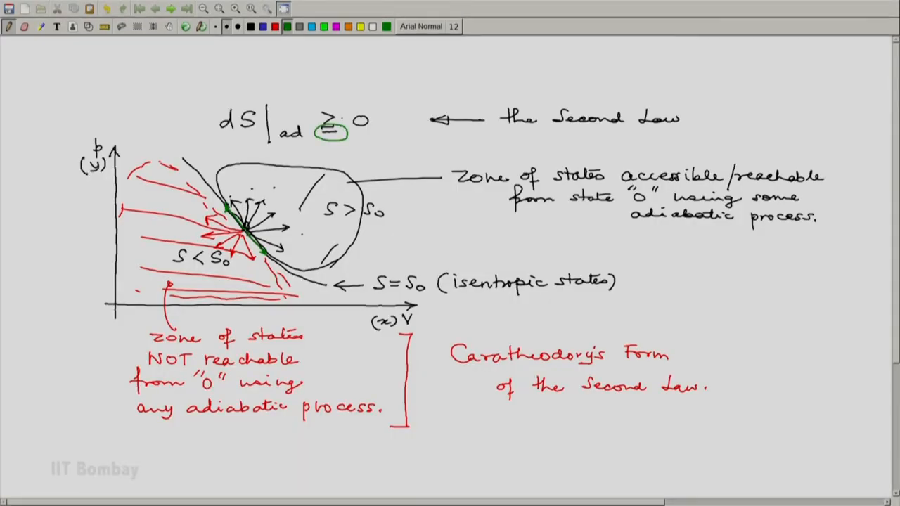